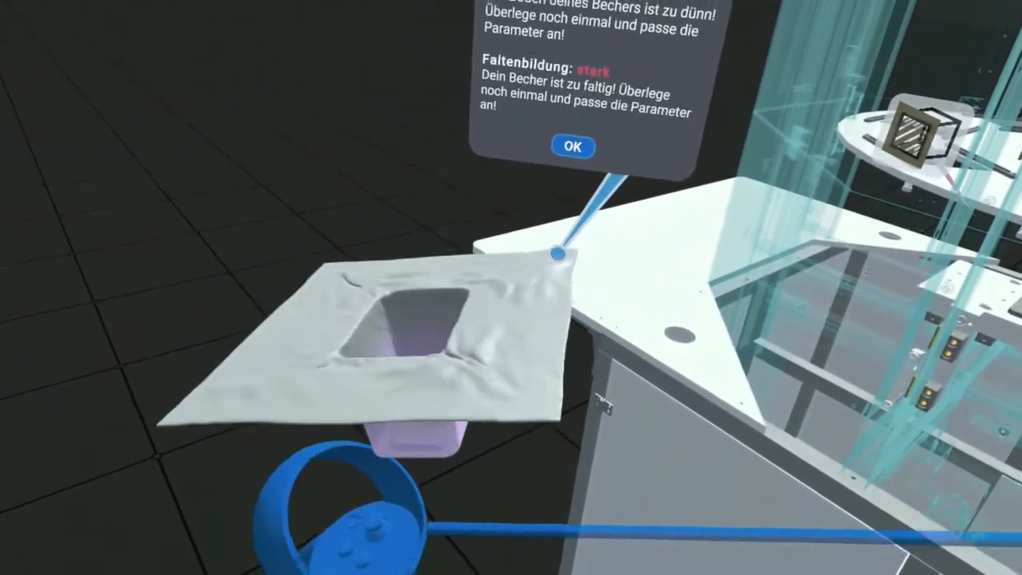
Acknowledge the too-thin, strongly wrinkled cup feedback to reveal the sectioned forming tool drawing the cup
left_click(573, 147)
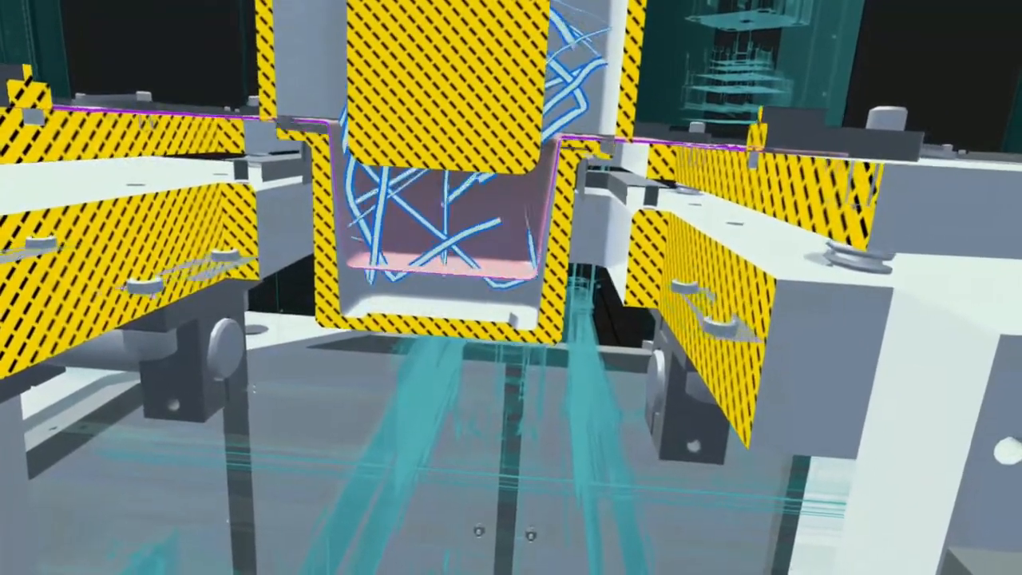